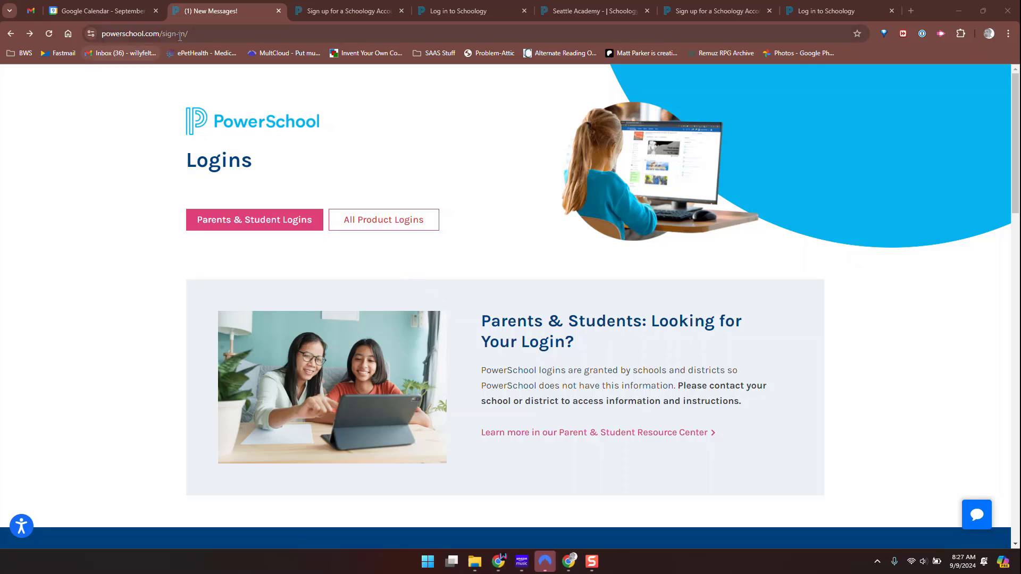
Return from the PowerSchool sign-in page to the powerschool.com home page via the logo.
left_click(163, 33)
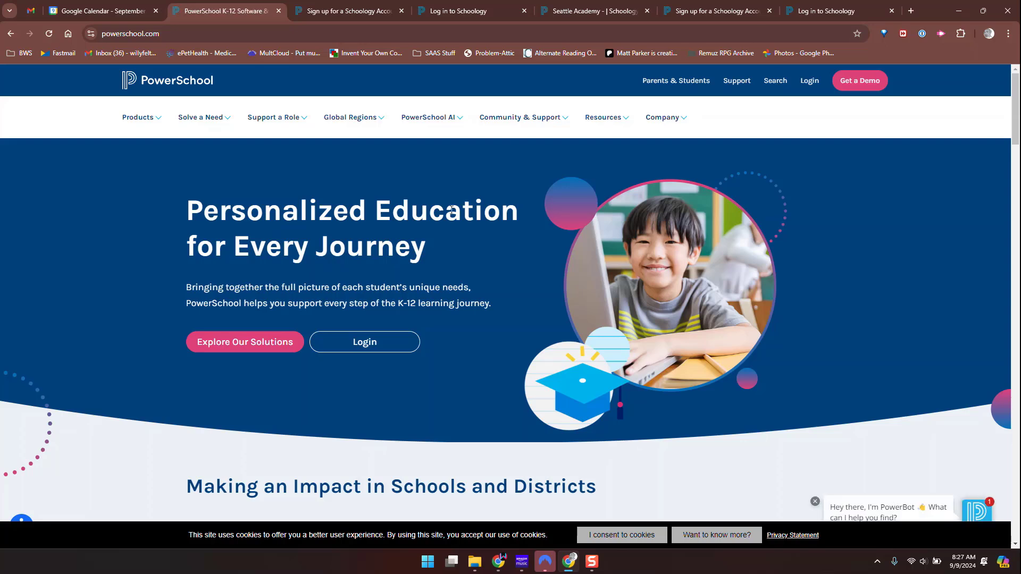
mouse_move(357, 132)
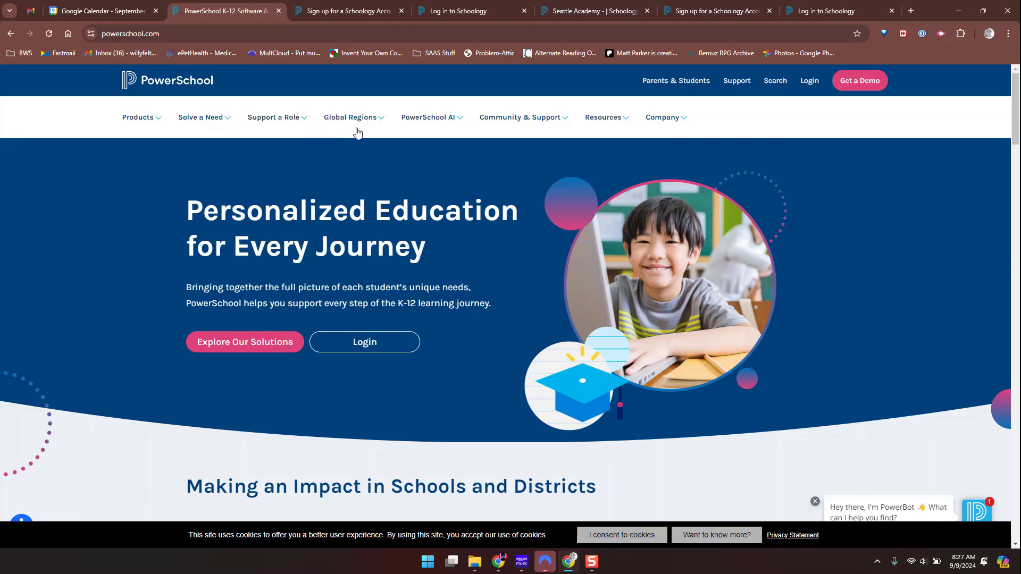
mouse_move(327, 241)
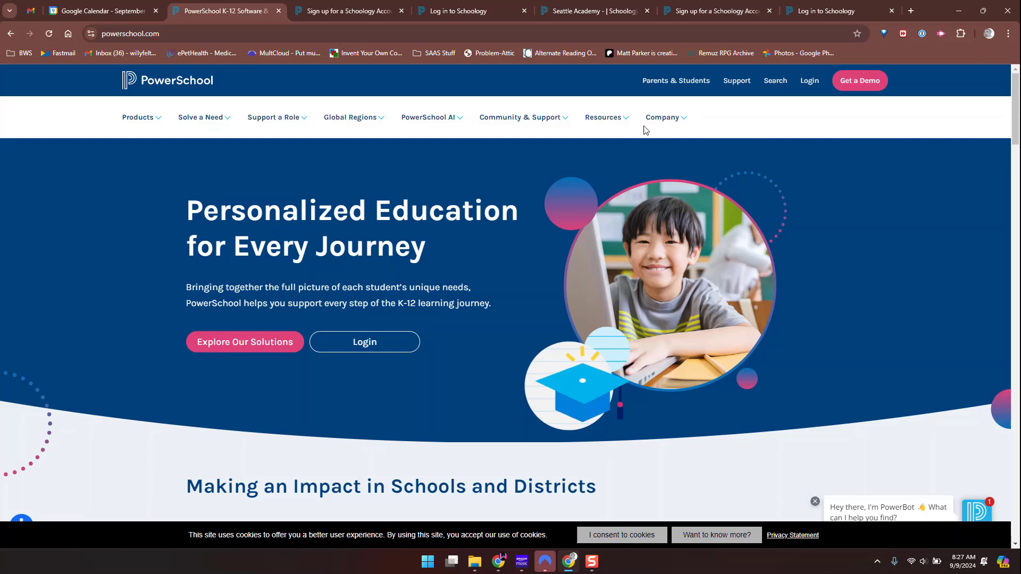
mouse_move(675, 80)
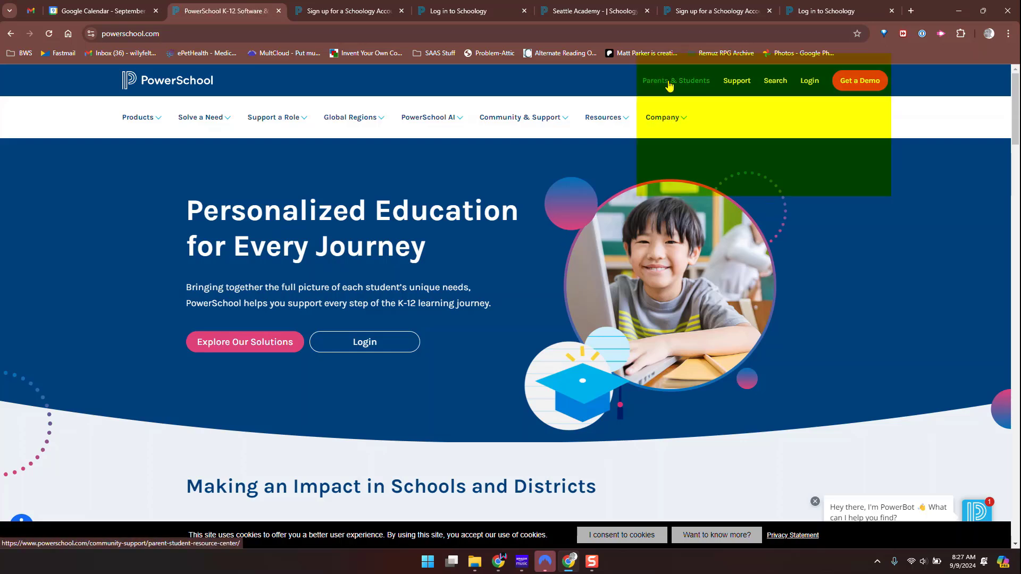
mouse_move(859, 80)
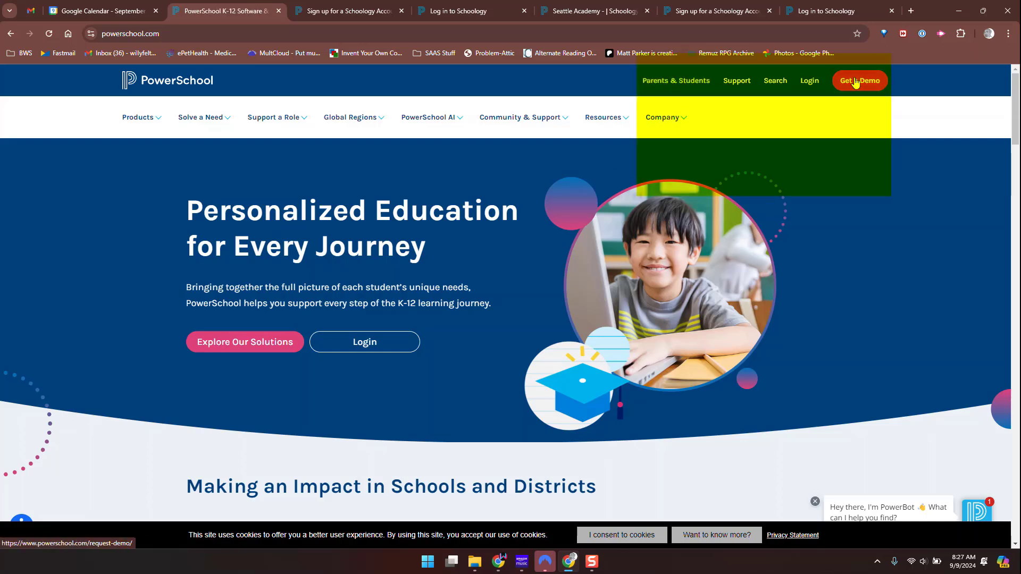
Open the Parents & Student Logins page listing Schoology Learning login and registration links.
left_click(809, 81)
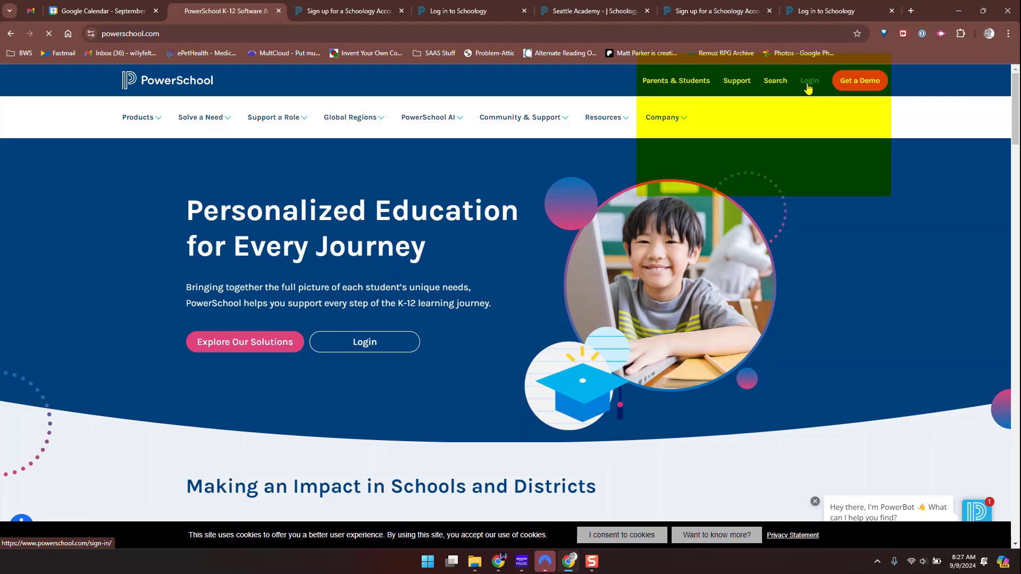
left_click(809, 80)
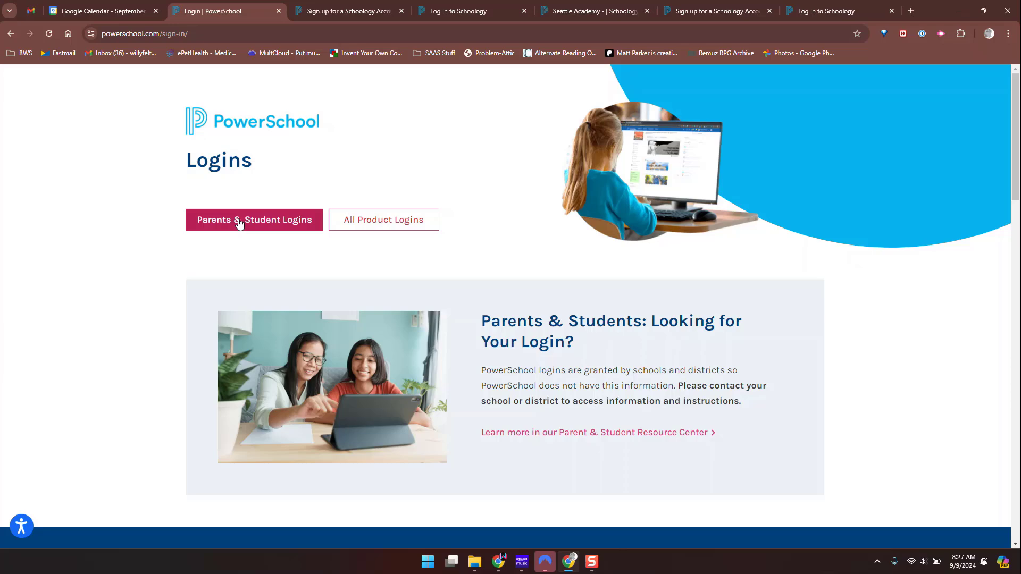
left_click(254, 219)
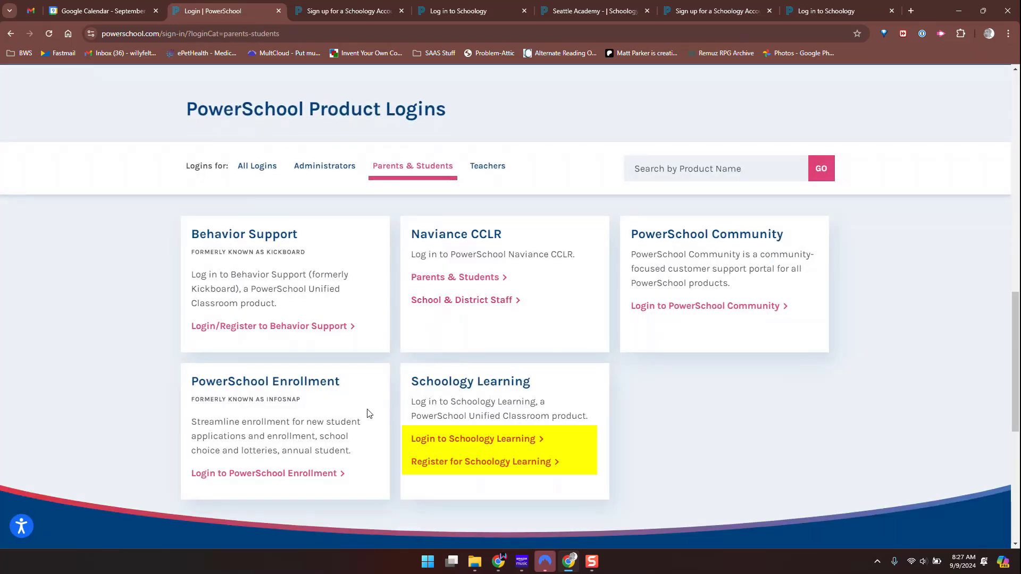
mouse_move(534, 381)
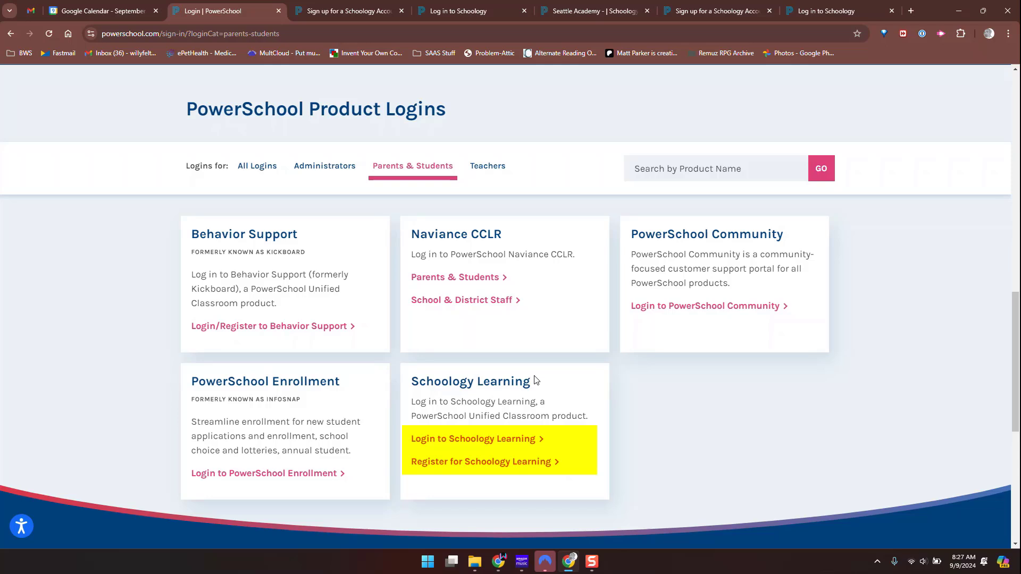
mouse_move(533, 380)
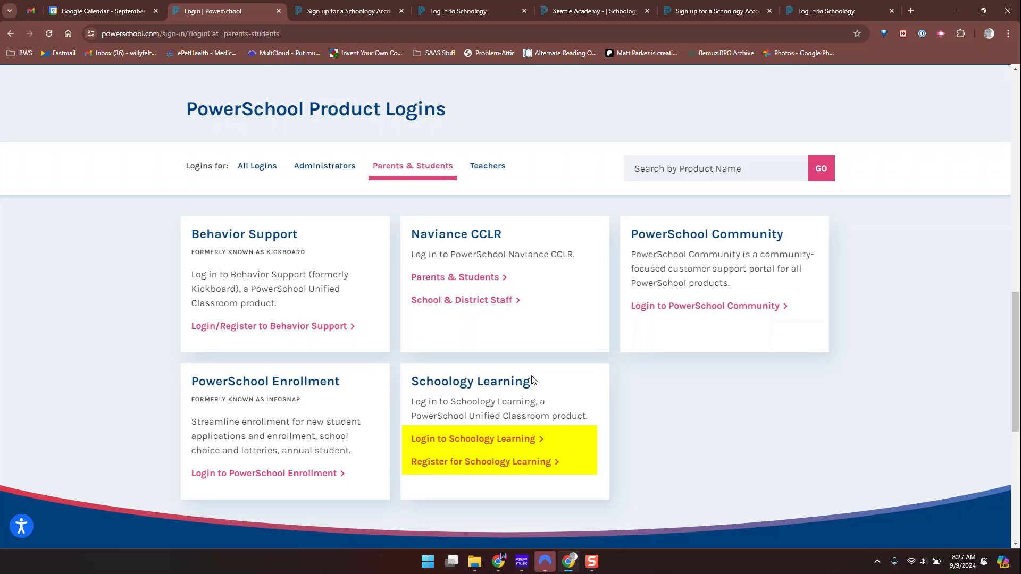
mouse_move(465, 472)
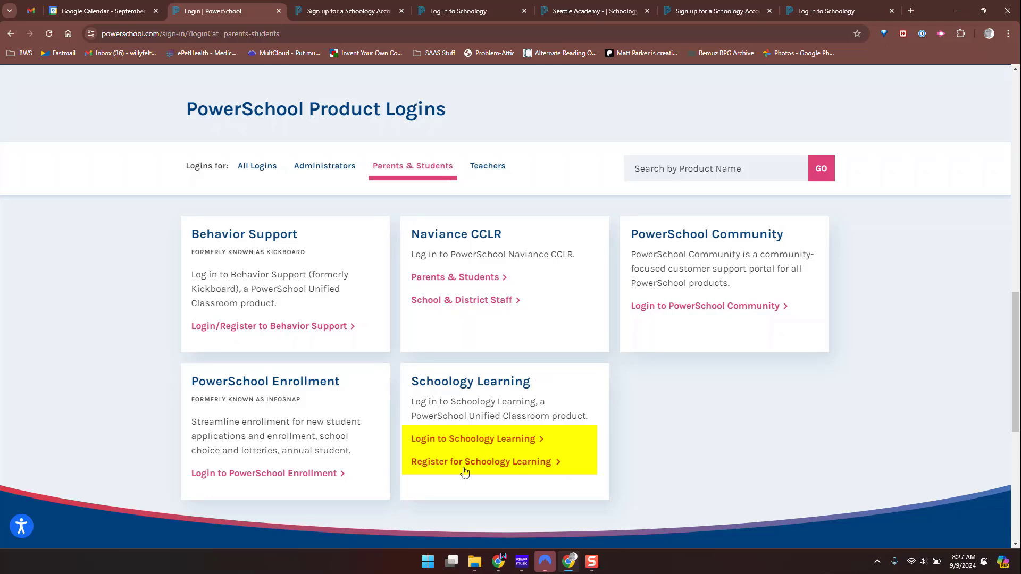
mouse_move(404, 241)
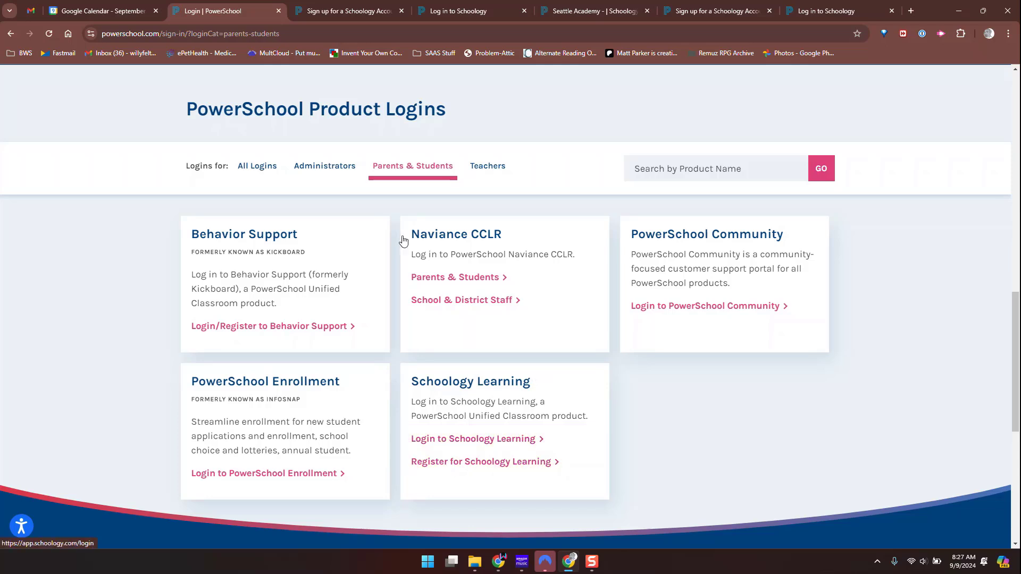
Register a parent account through Schoology Learning sign-up and submit it, reaching the school dashboard.
left_click(348, 12)
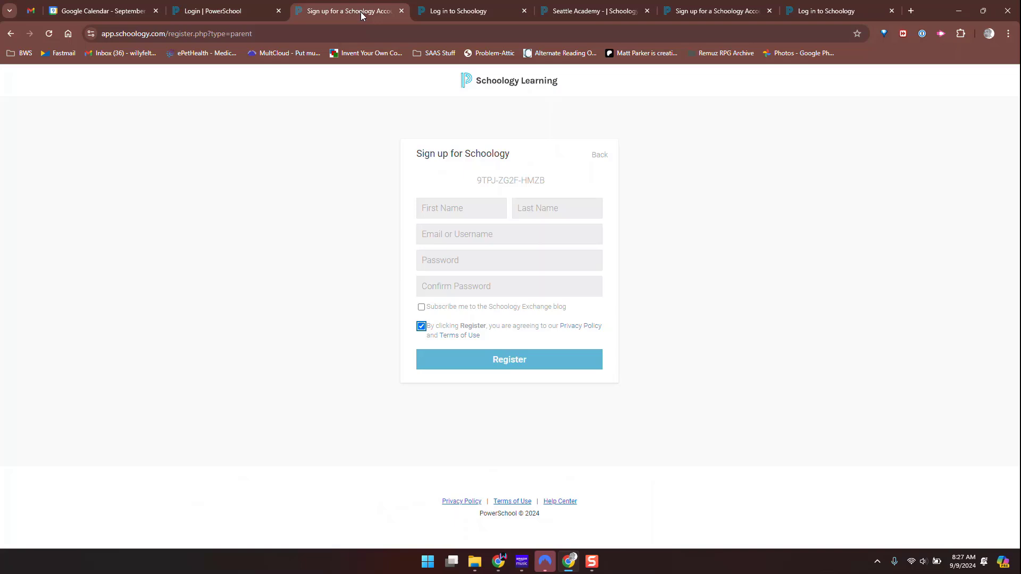
left_click(227, 11)
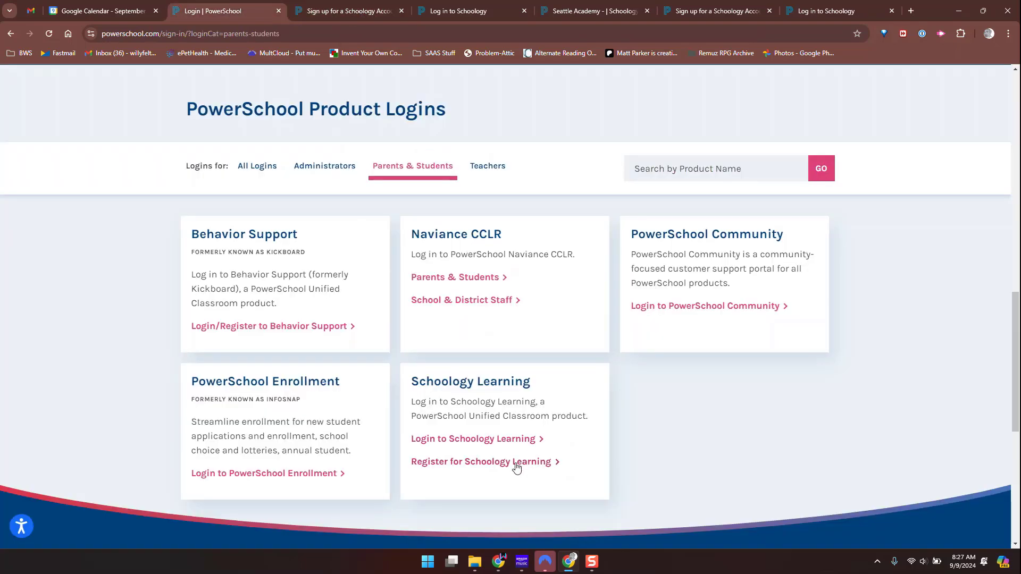
left_click(481, 461)
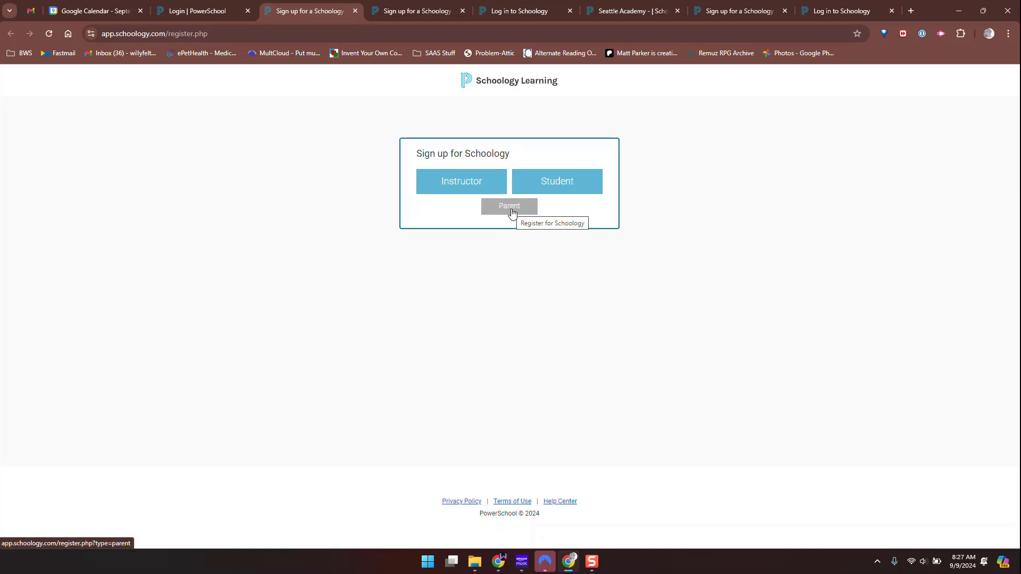
left_click(510, 205)
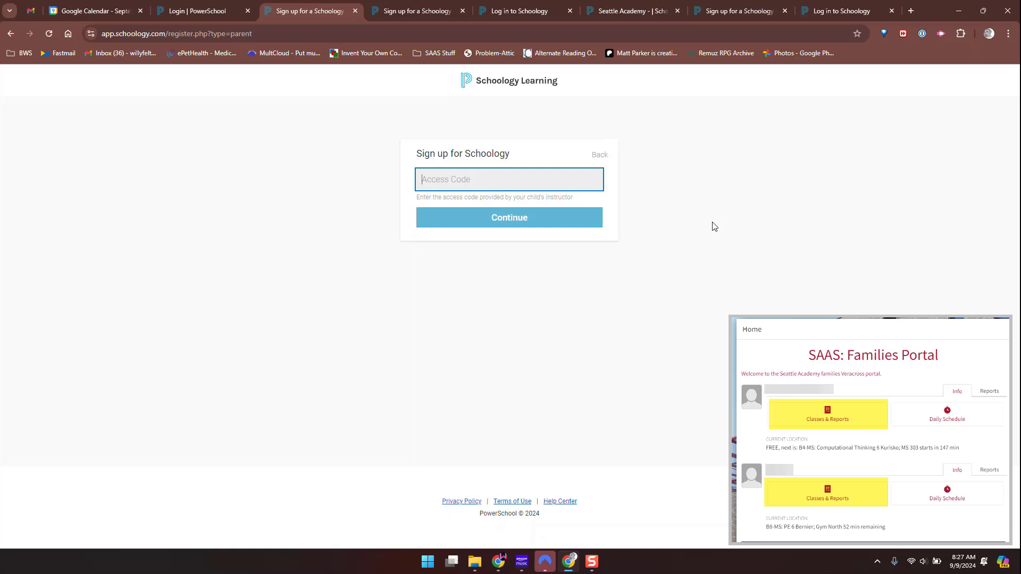
mouse_move(675, 265)
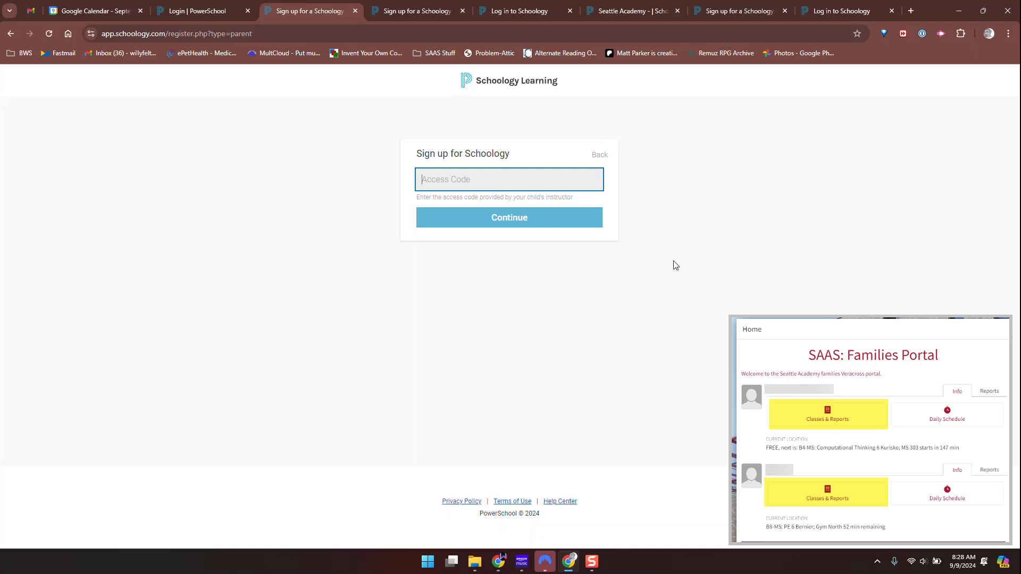
mouse_move(679, 325)
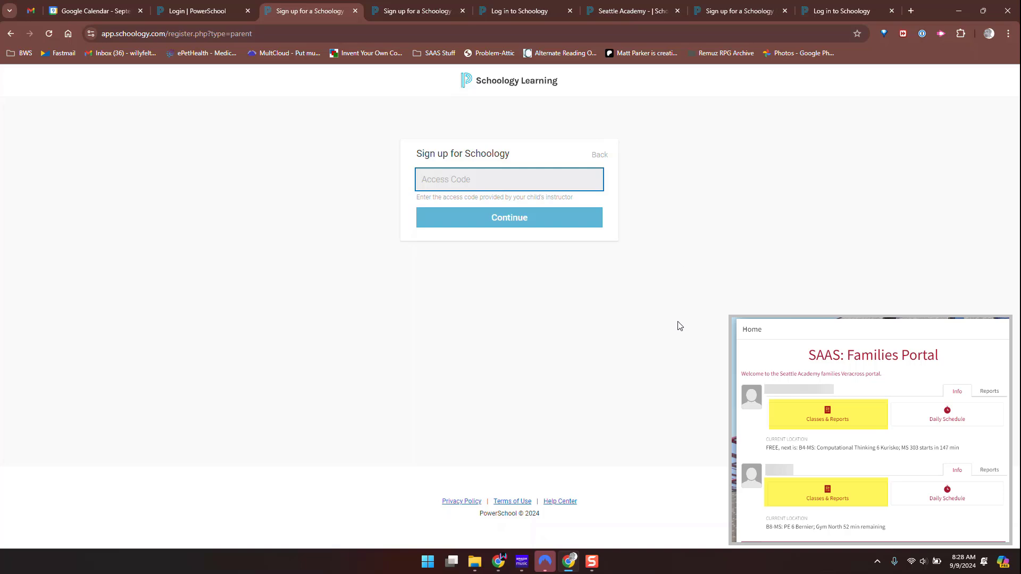
mouse_move(463, 68)
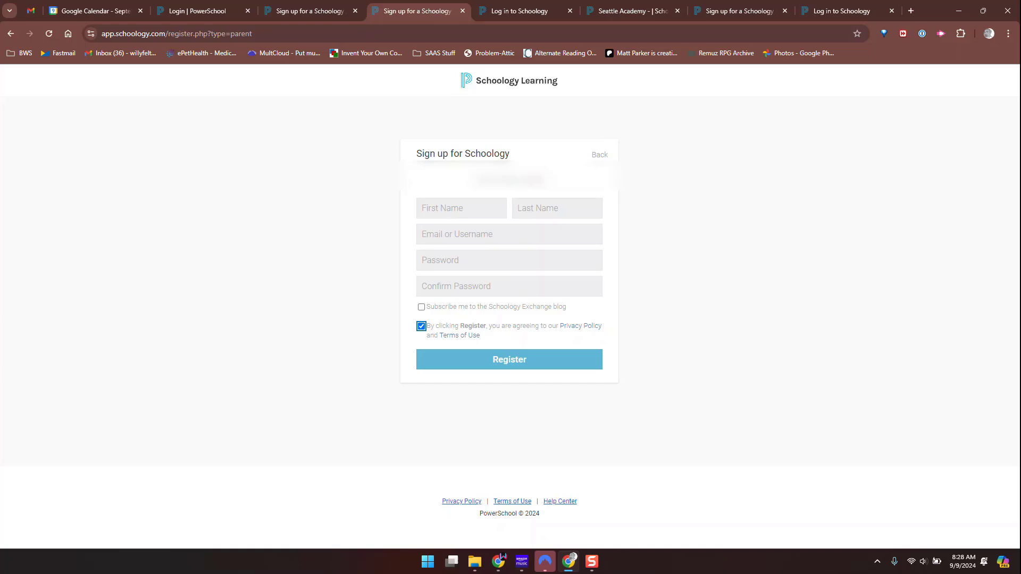
left_click(509, 360)
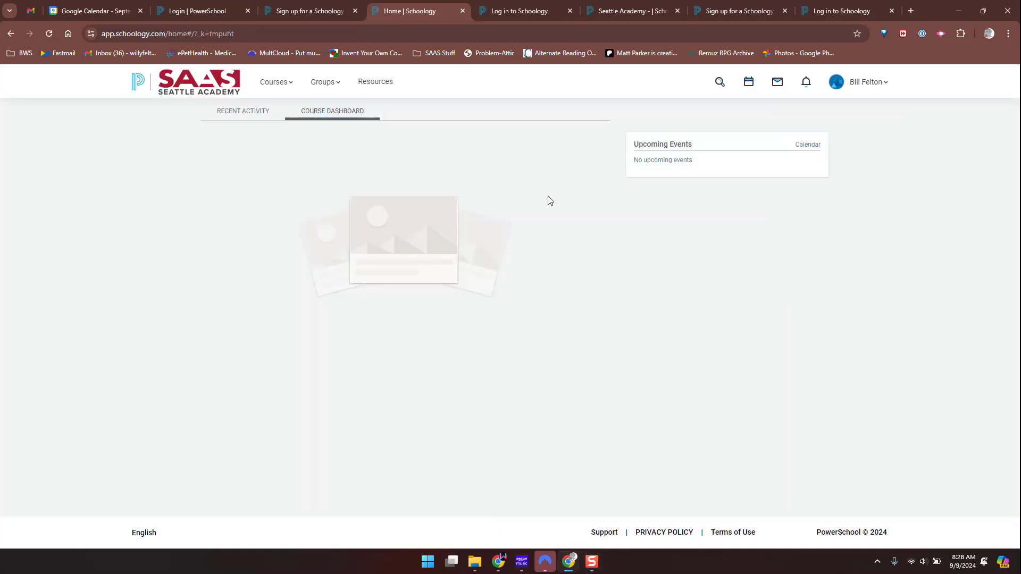
mouse_move(491, 179)
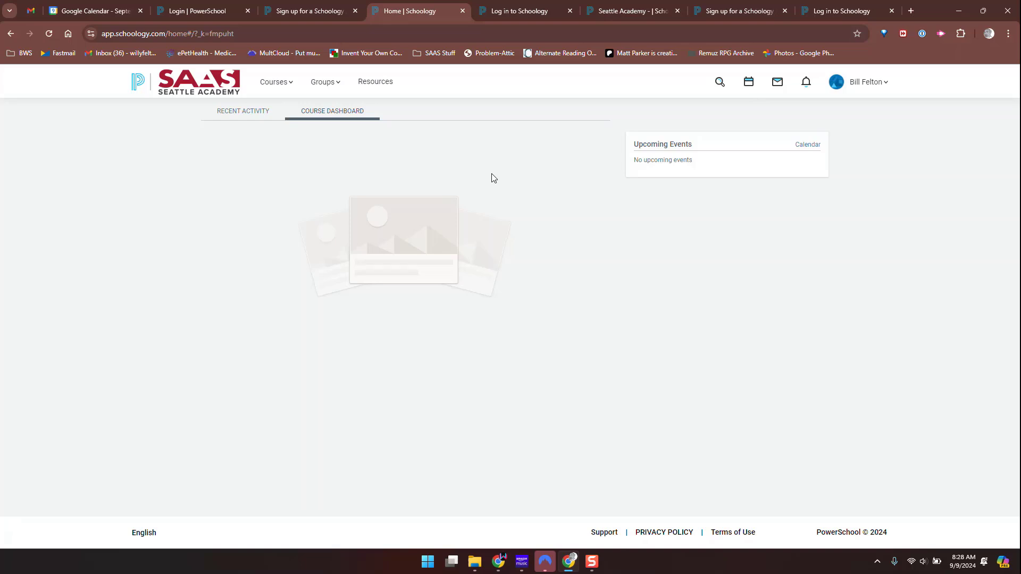
mouse_move(388, 247)
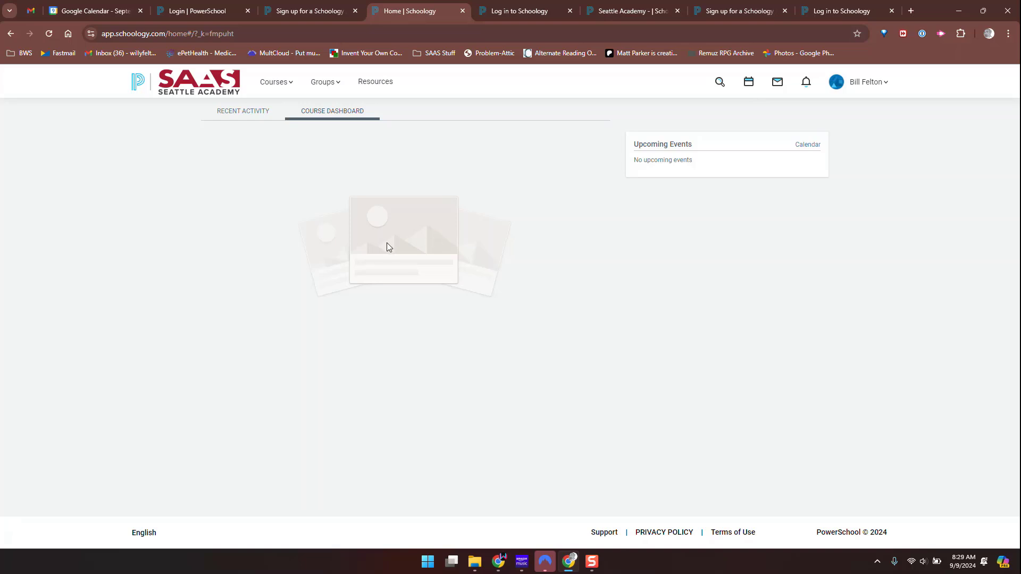
mouse_move(650, 157)
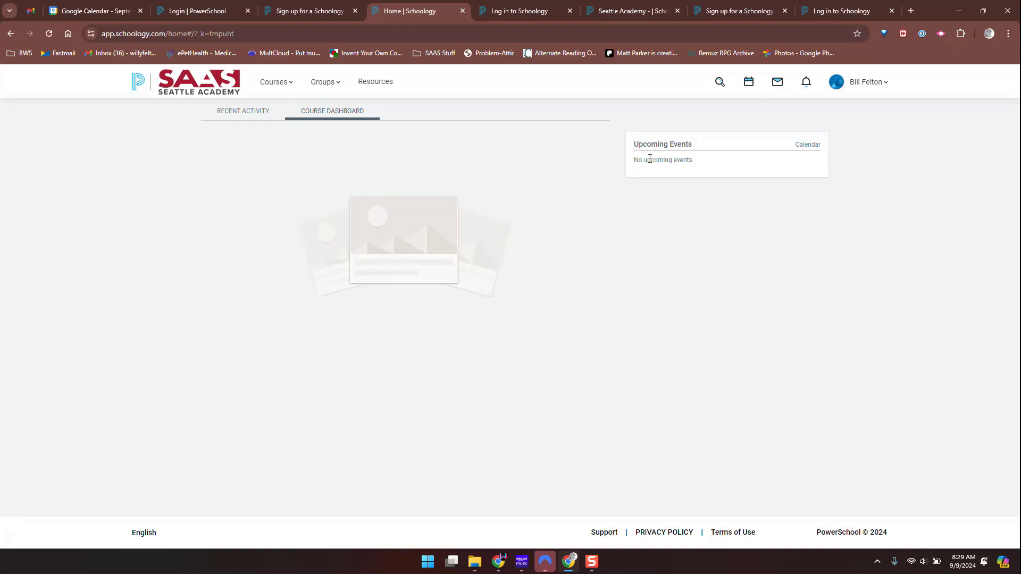
mouse_move(866, 84)
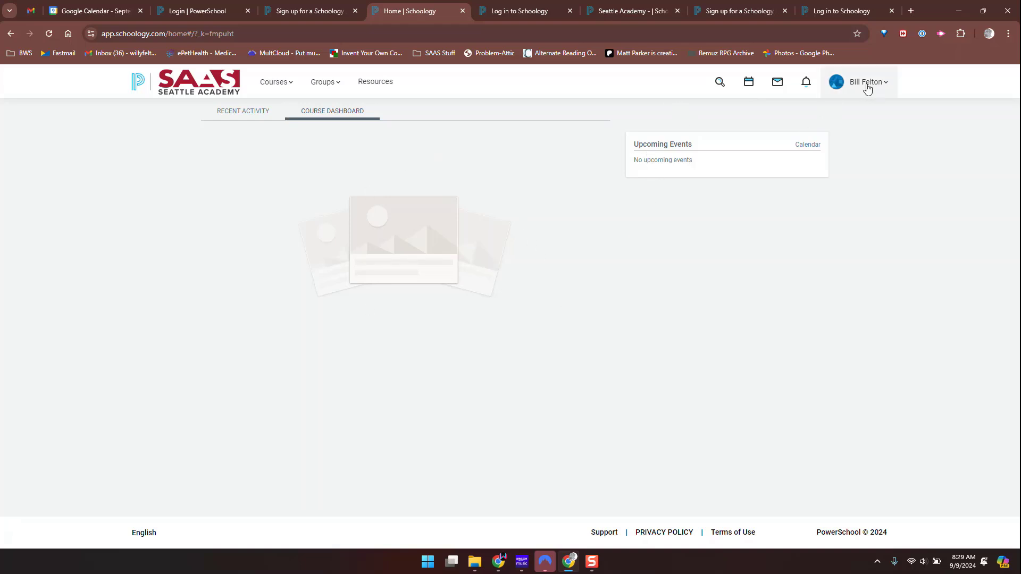
Switch from the parent account to the linked child's view with overdue and upcoming assignments.
left_click(866, 81)
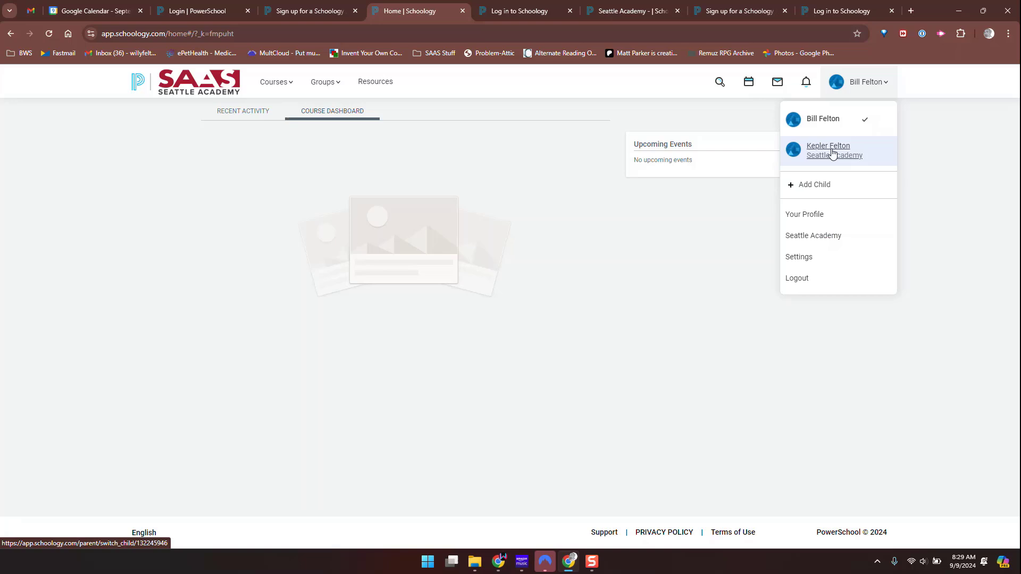
mouse_move(827, 153)
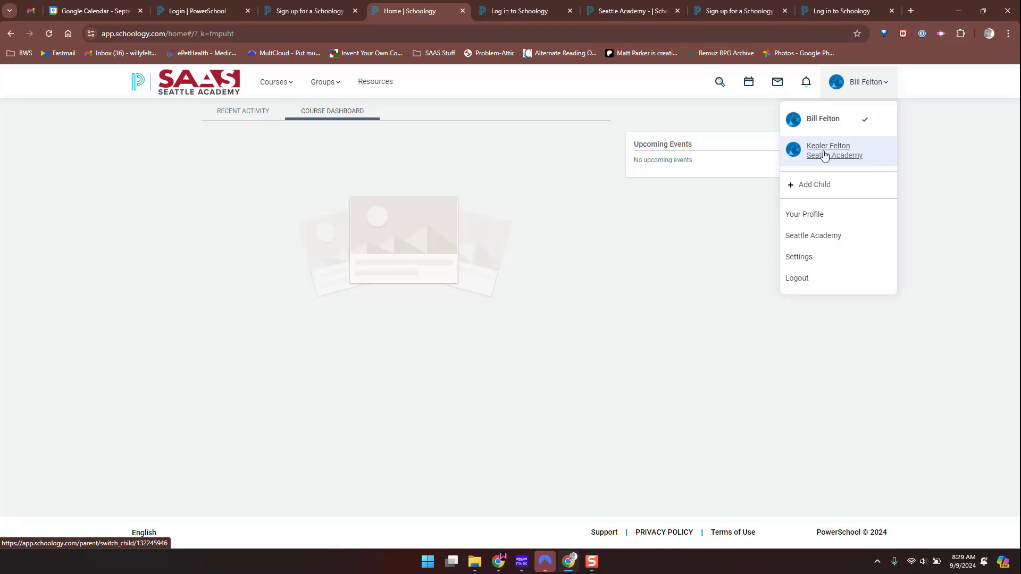
left_click(564, 284)
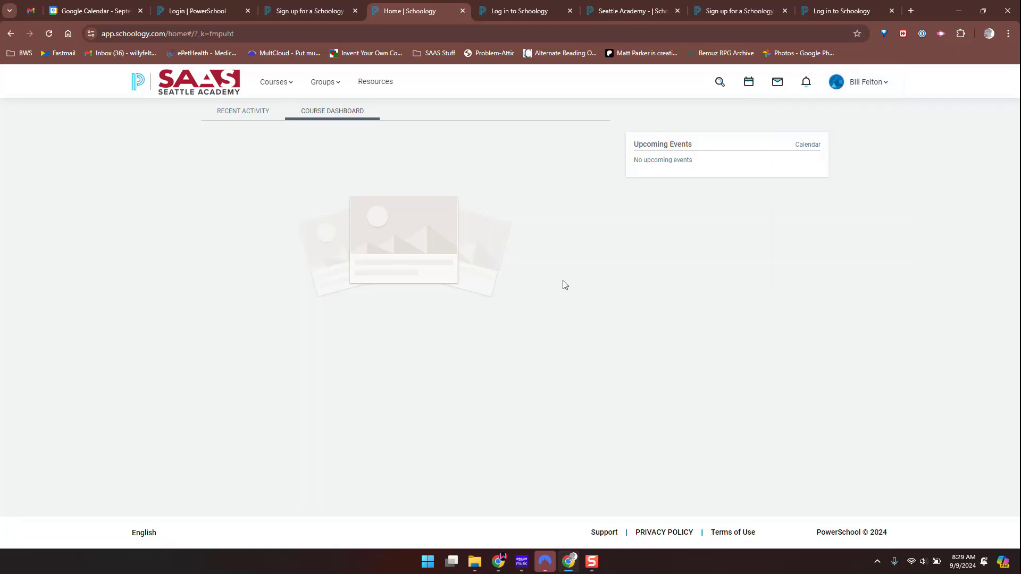
left_click(859, 81)
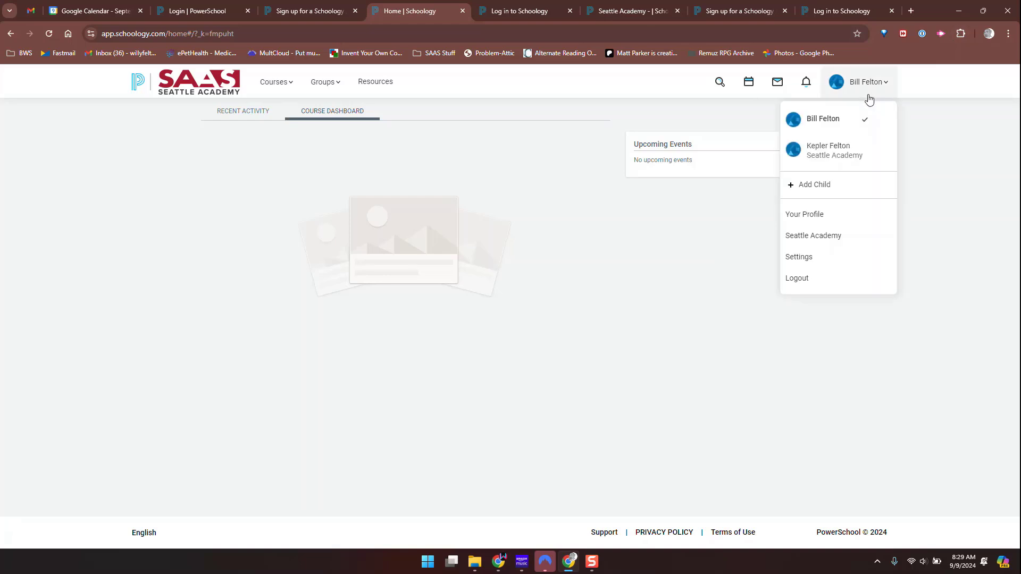
left_click(829, 150)
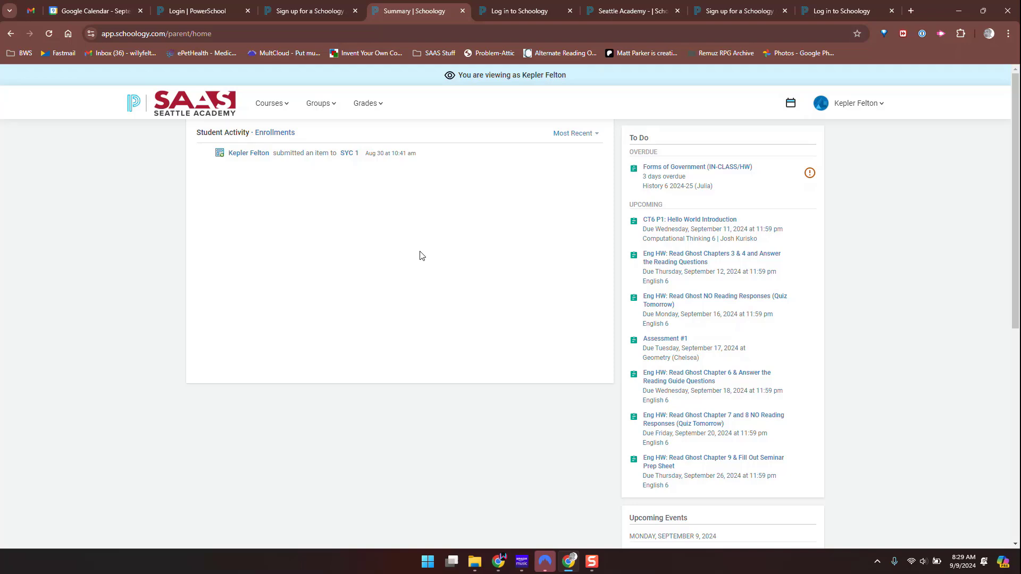
left_click(269, 103)
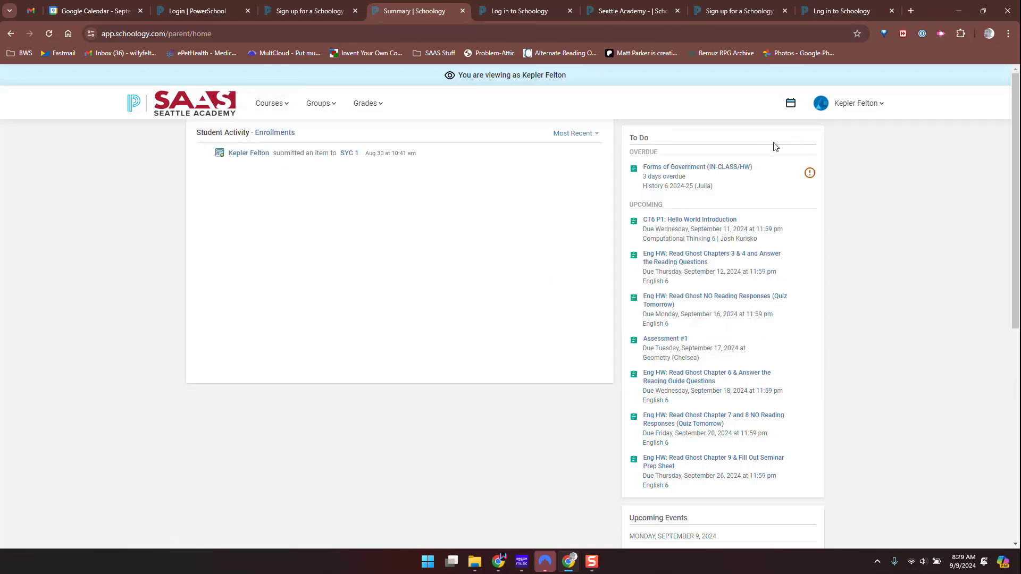
left_click(790, 103)
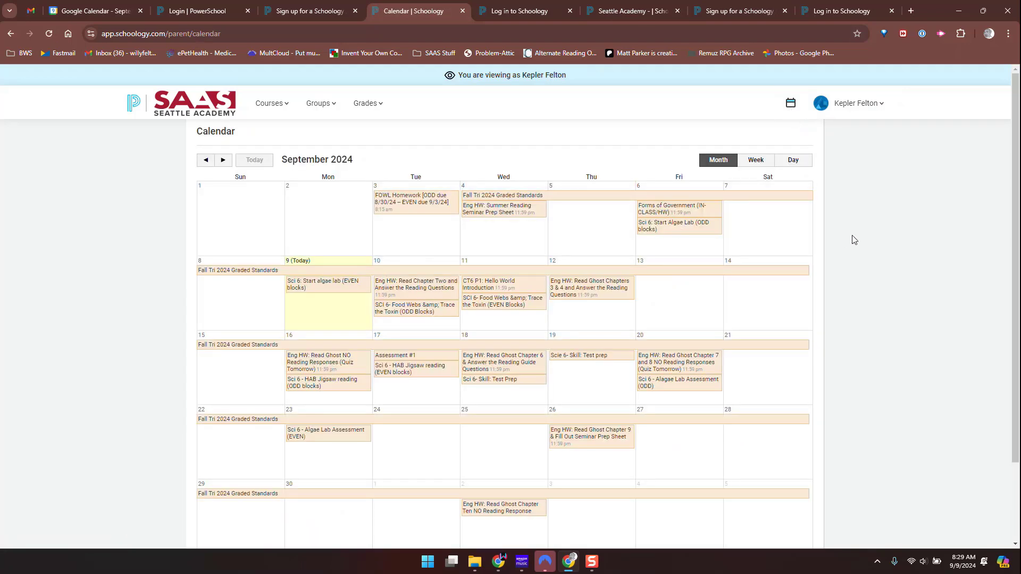
mouse_move(849, 240)
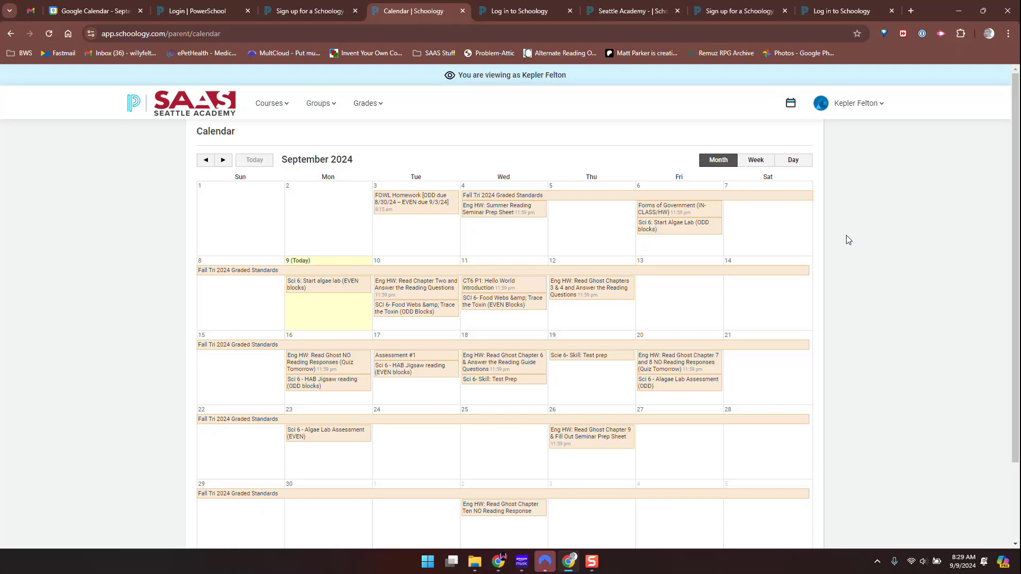
mouse_move(849, 267)
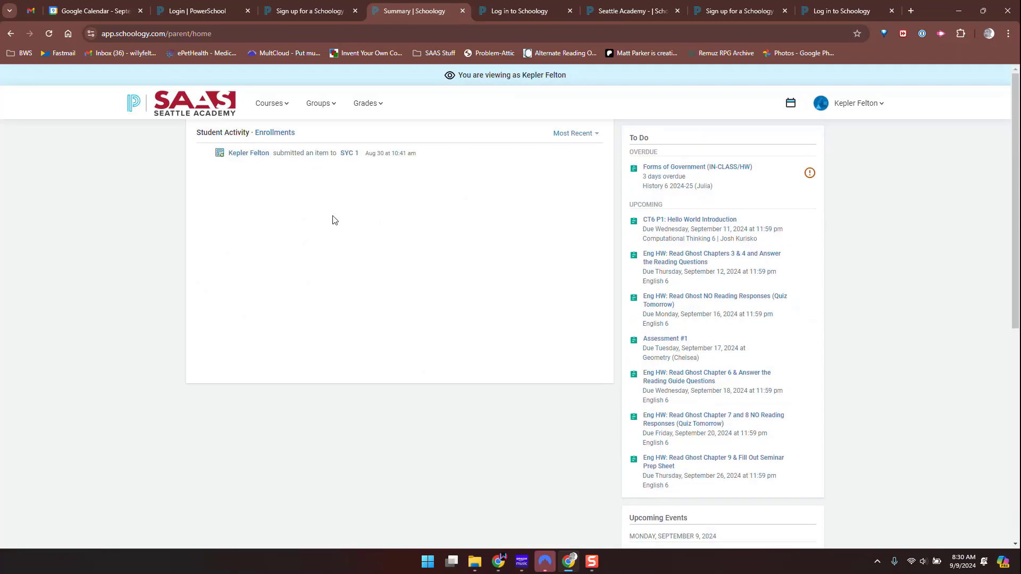
mouse_move(449, 206)
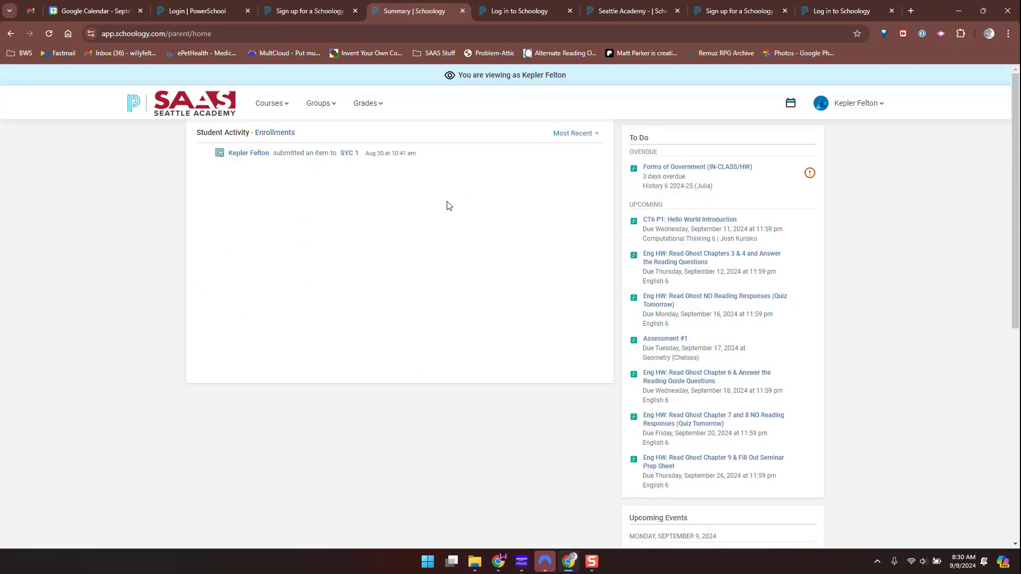